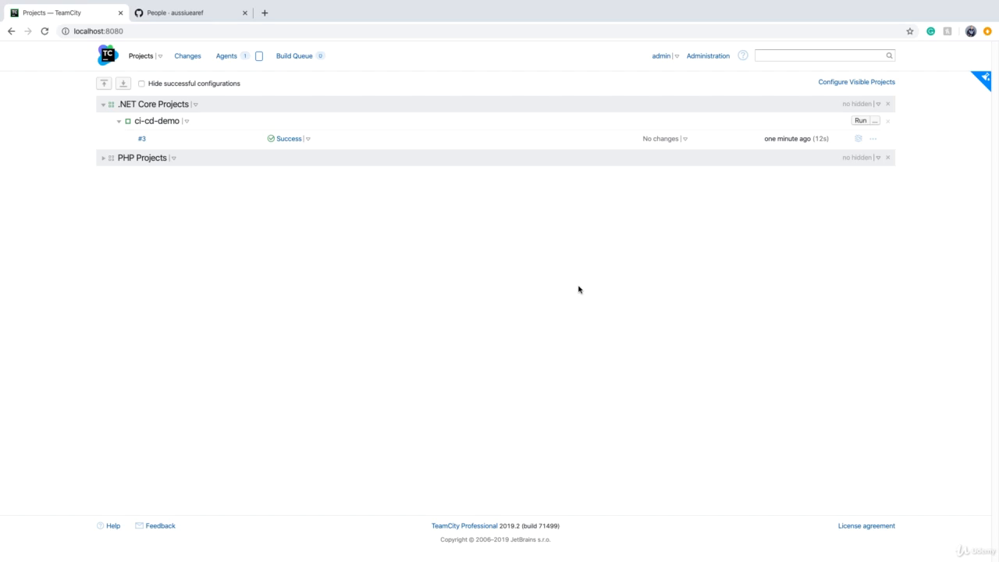
mouse_move(269, 159)
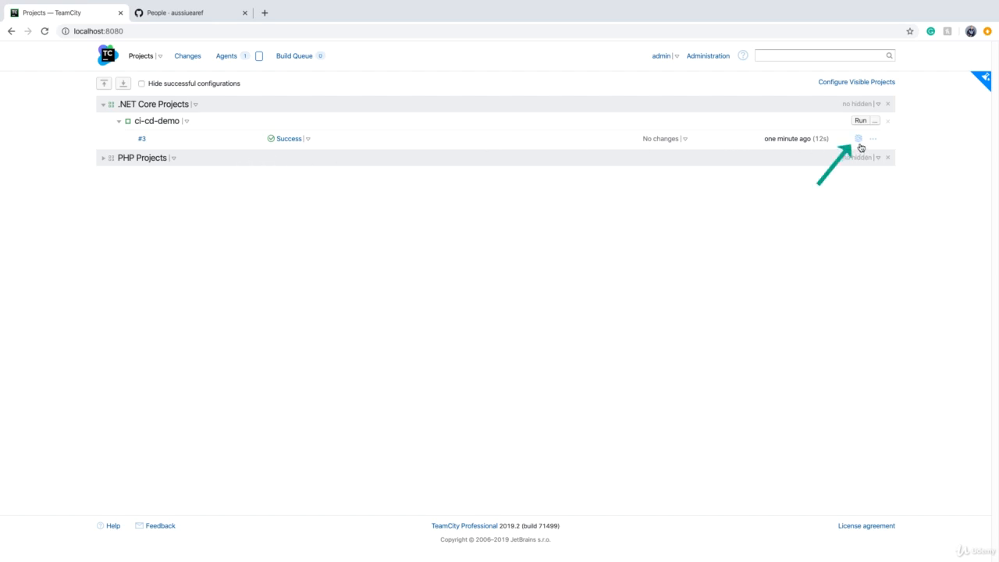
mouse_move(858, 137)
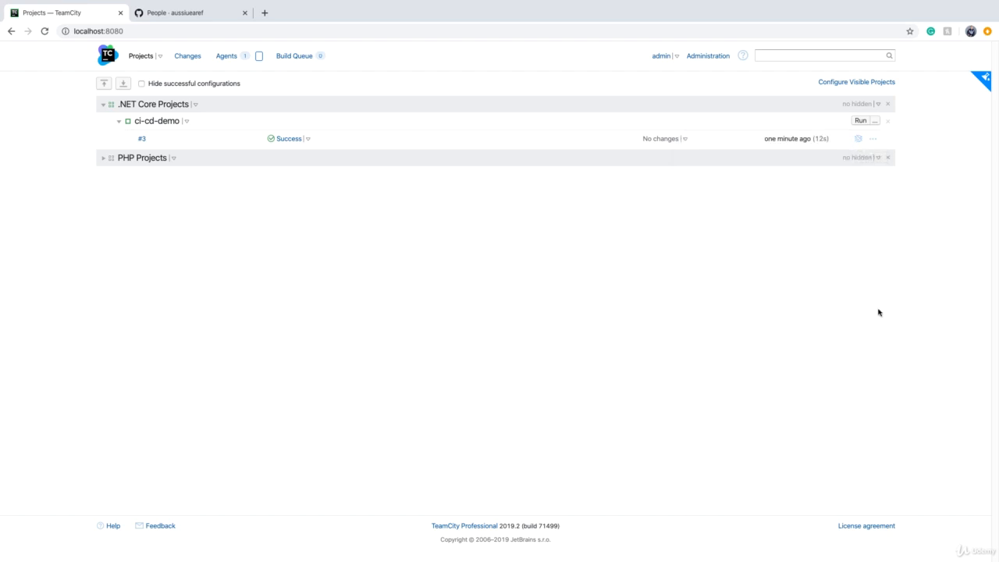
mouse_move(157, 121)
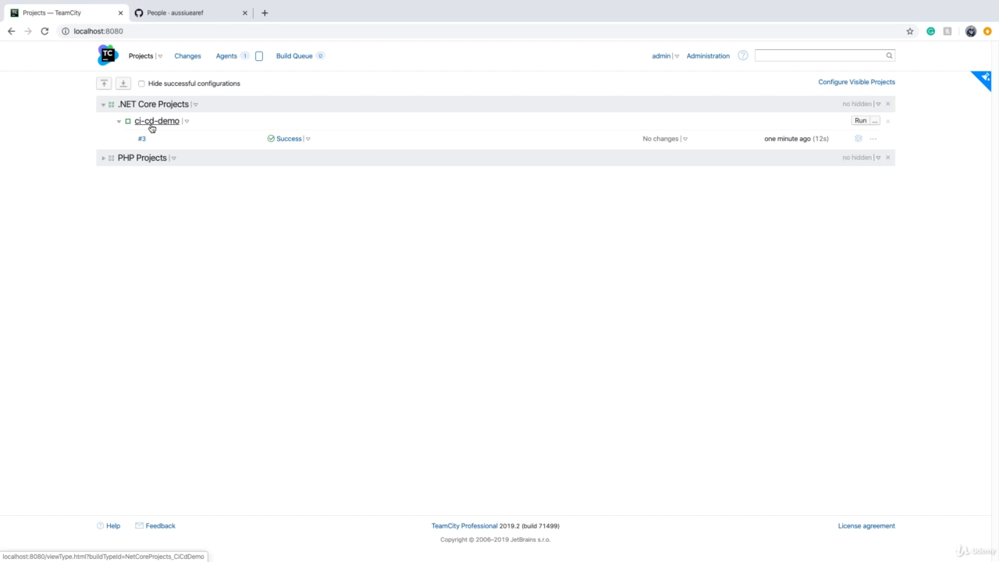
- Go into the ci-cd-demo build configuration and start editing its settings
click(156, 122)
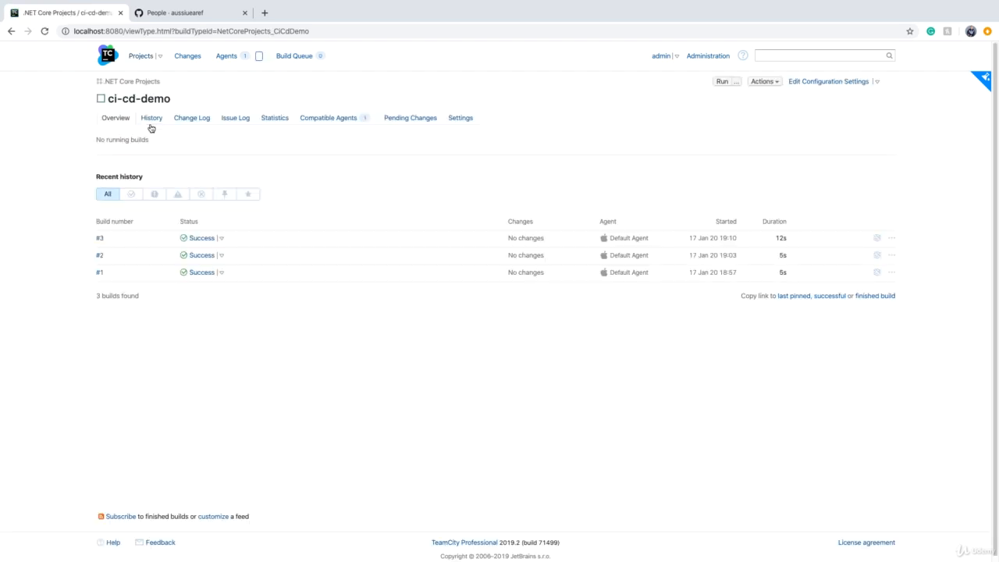
mouse_move(799, 89)
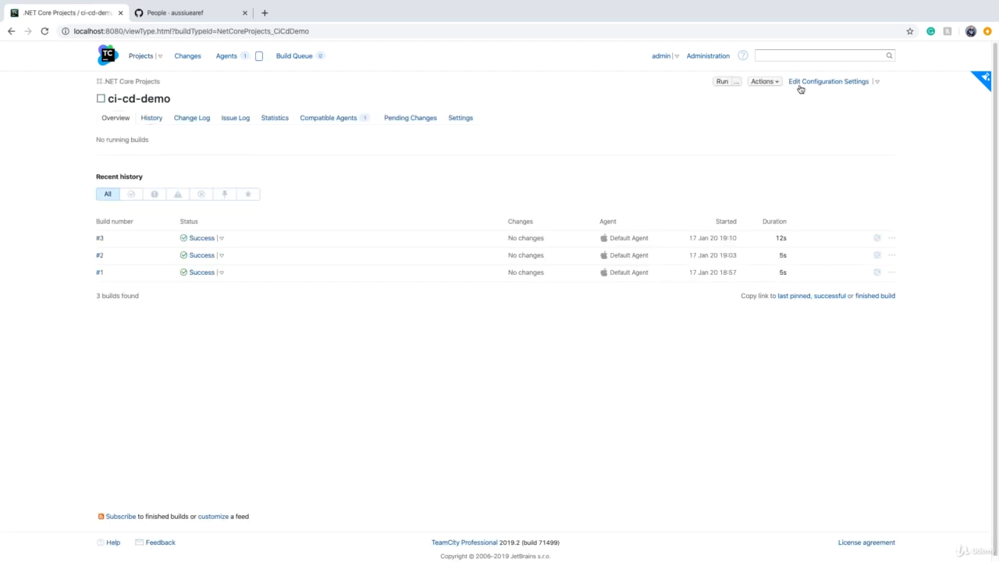
click(827, 81)
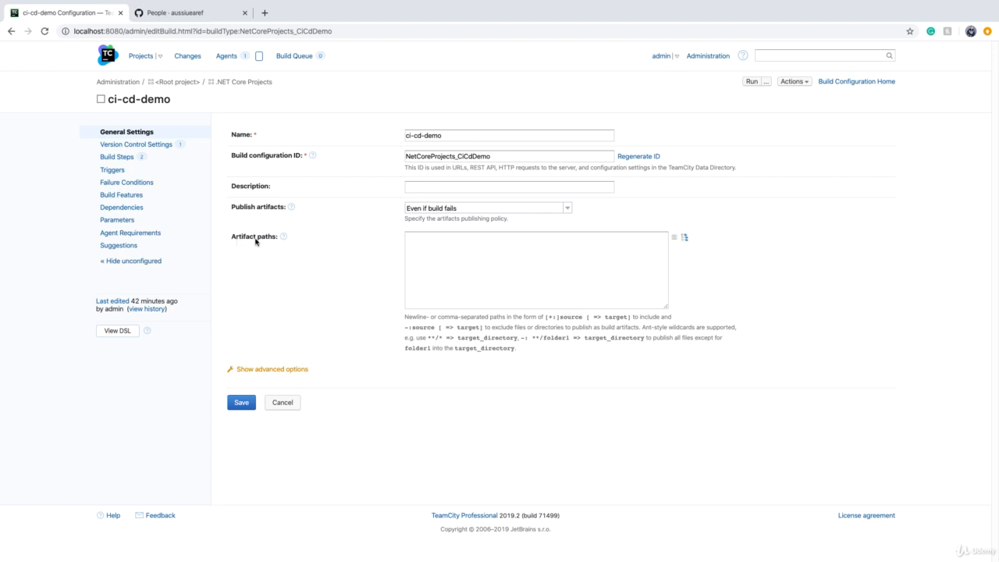
click(537, 269)
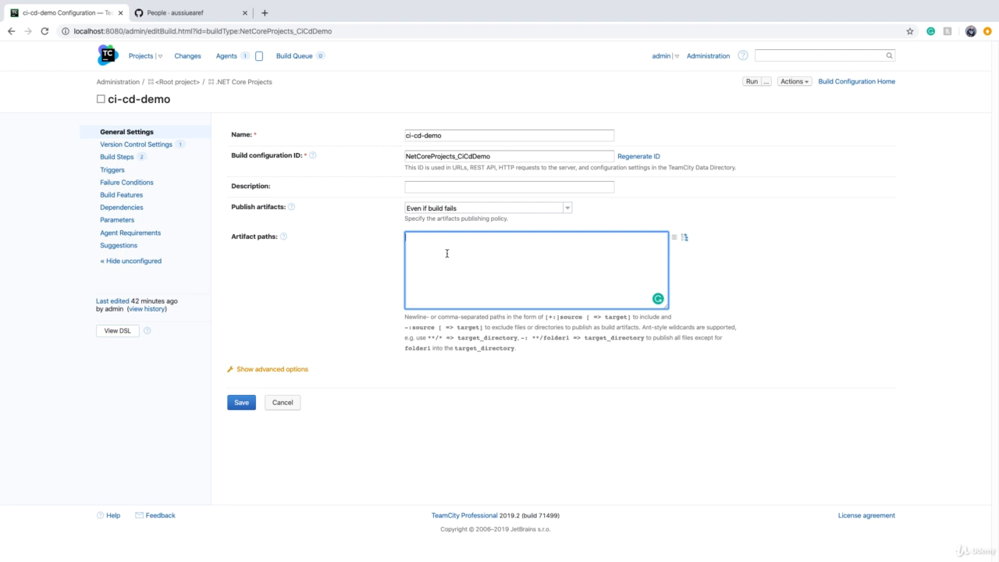
mouse_move(646, 312)
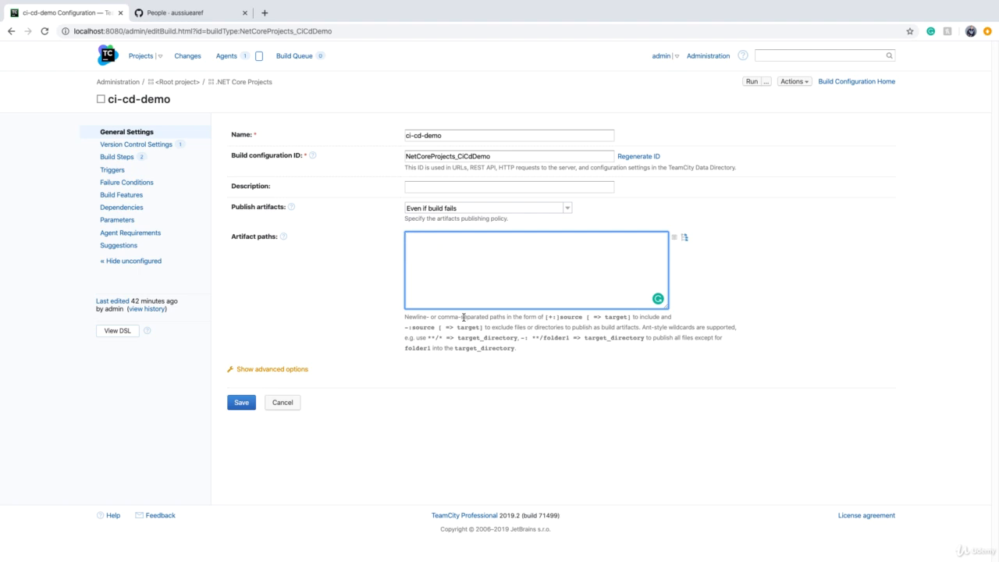
click(117, 156)
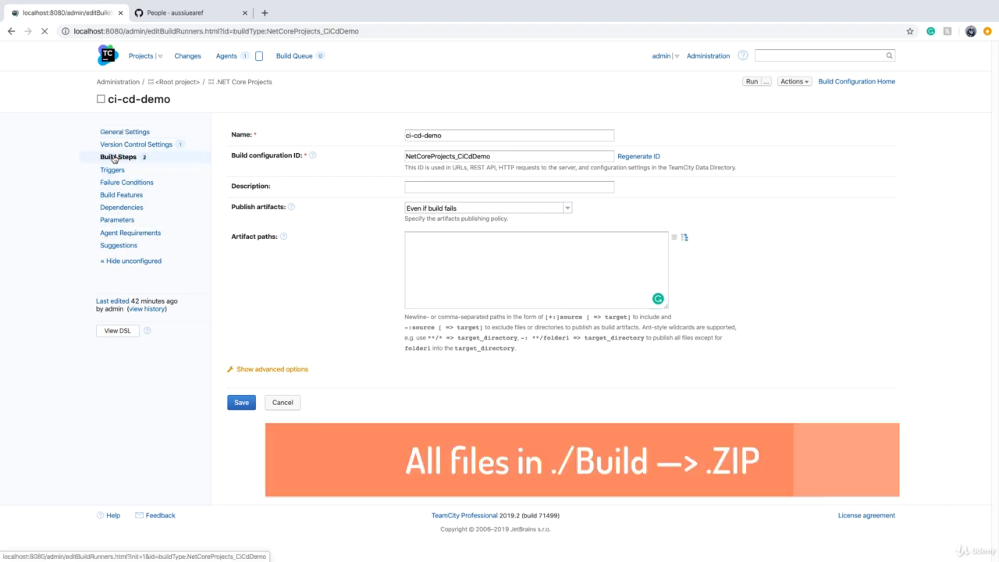
click(118, 156)
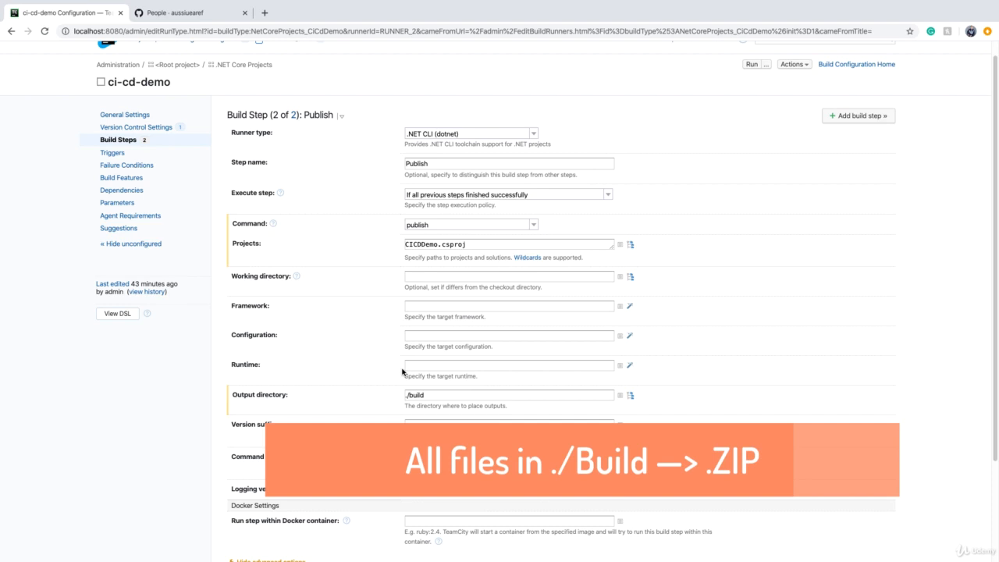
click(508, 393)
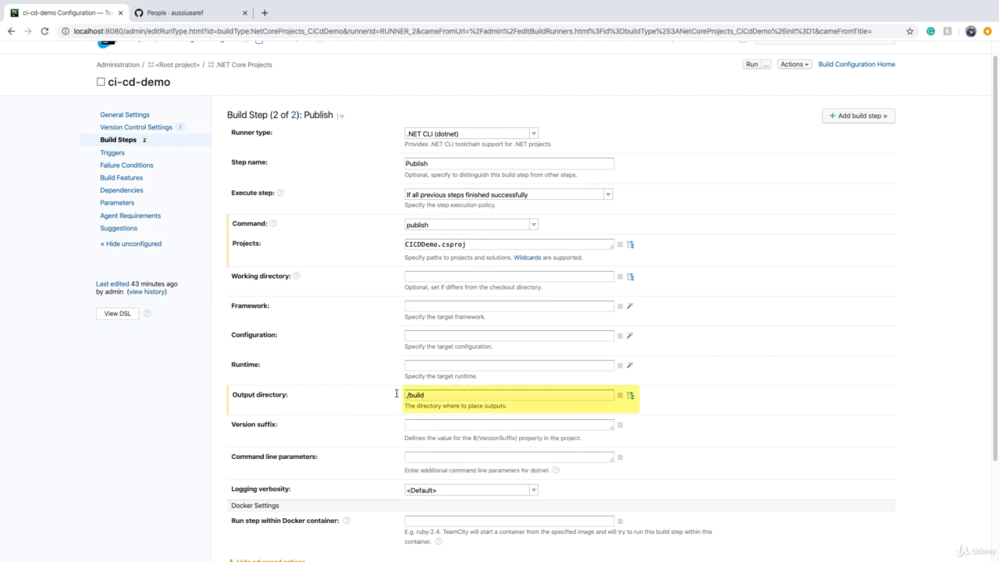
click(509, 393)
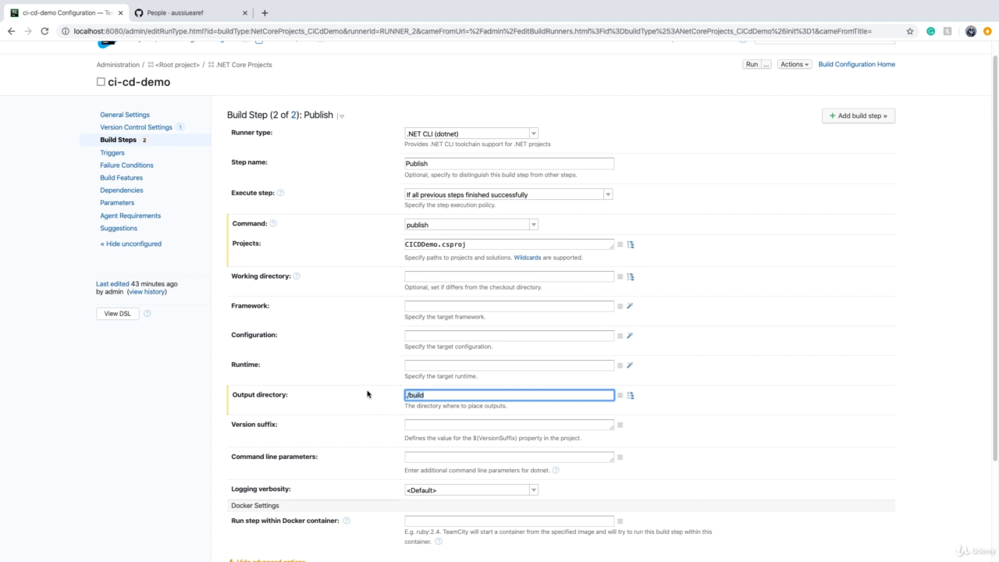
click(125, 116)
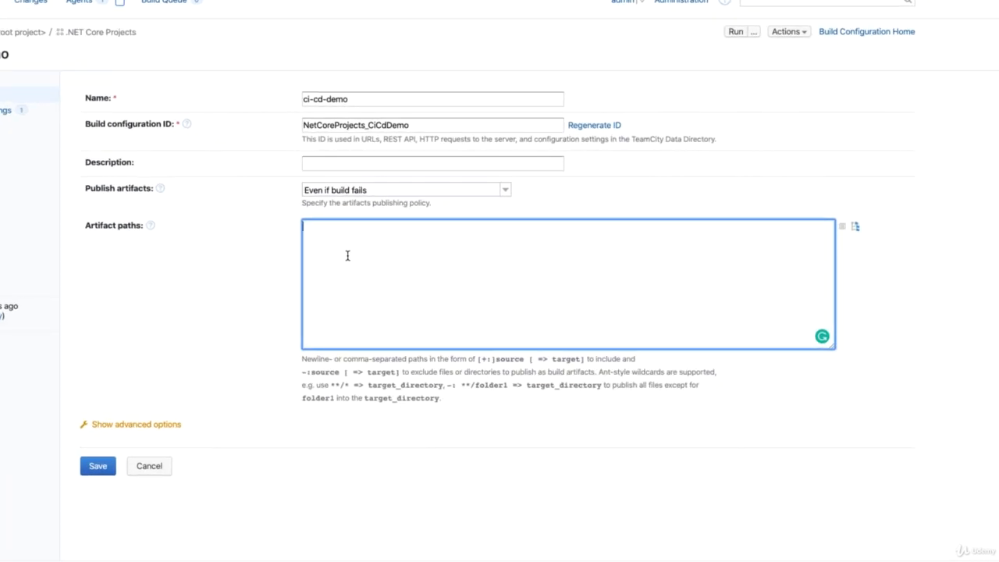
- Enter the artifact path '+:./build => ci-cd-demo-artifact.zip' with no trailing wildcard
text(+)
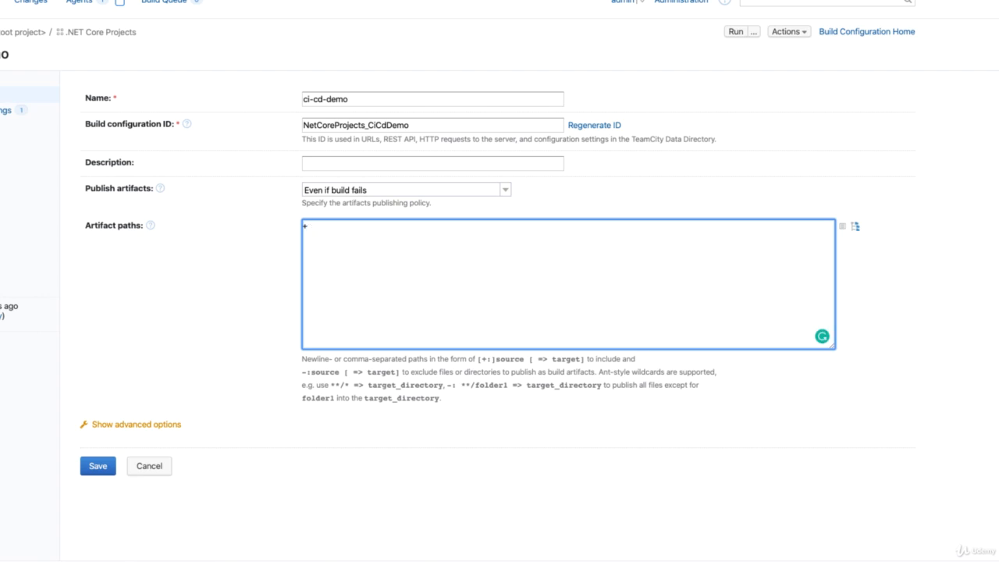
text(-:)
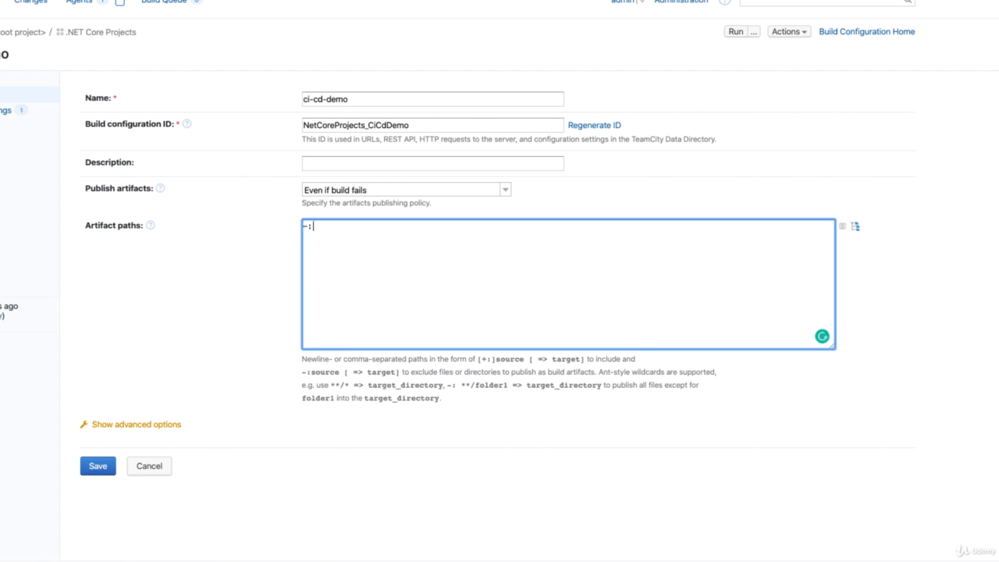
text(+:)
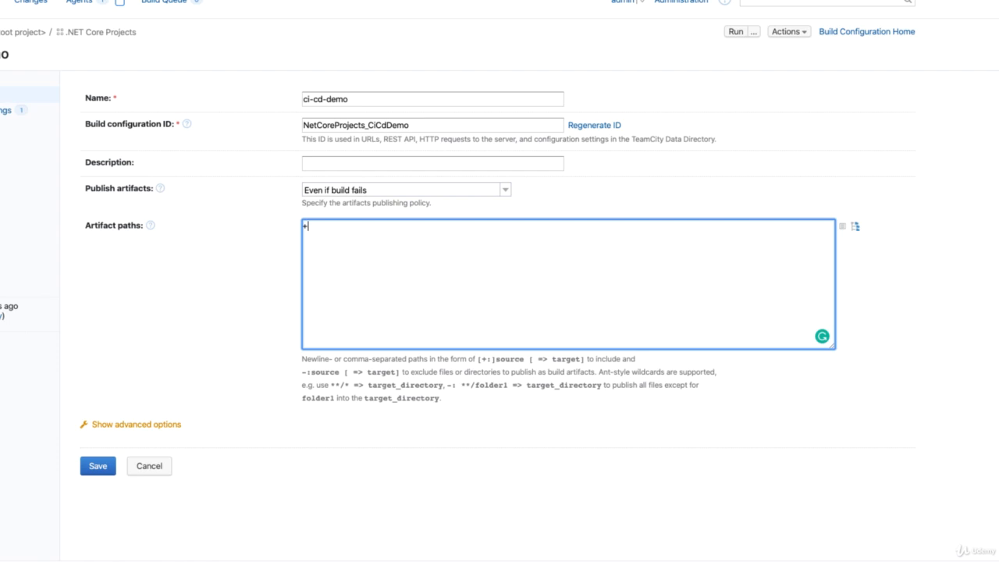
text(:)
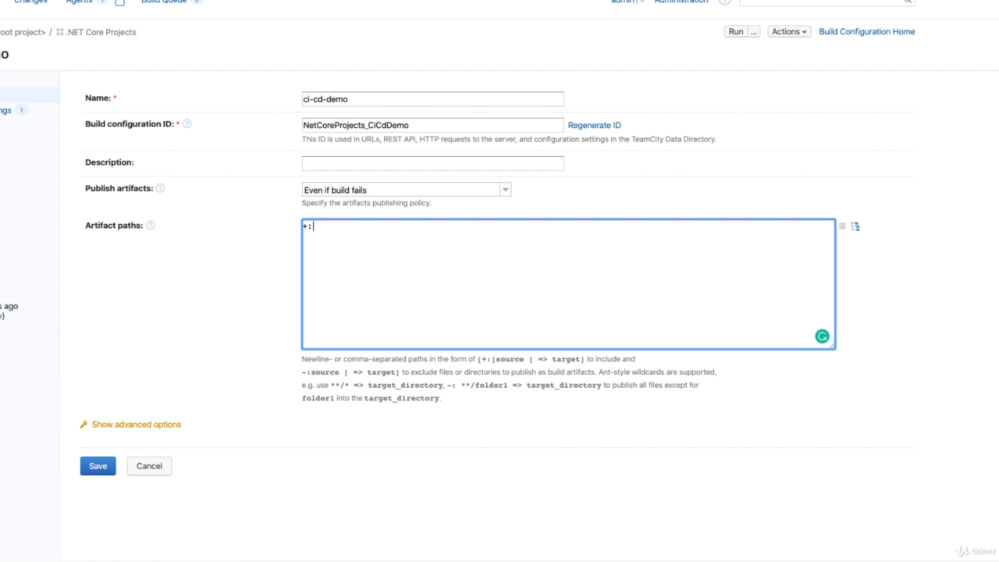
text(./build/*)
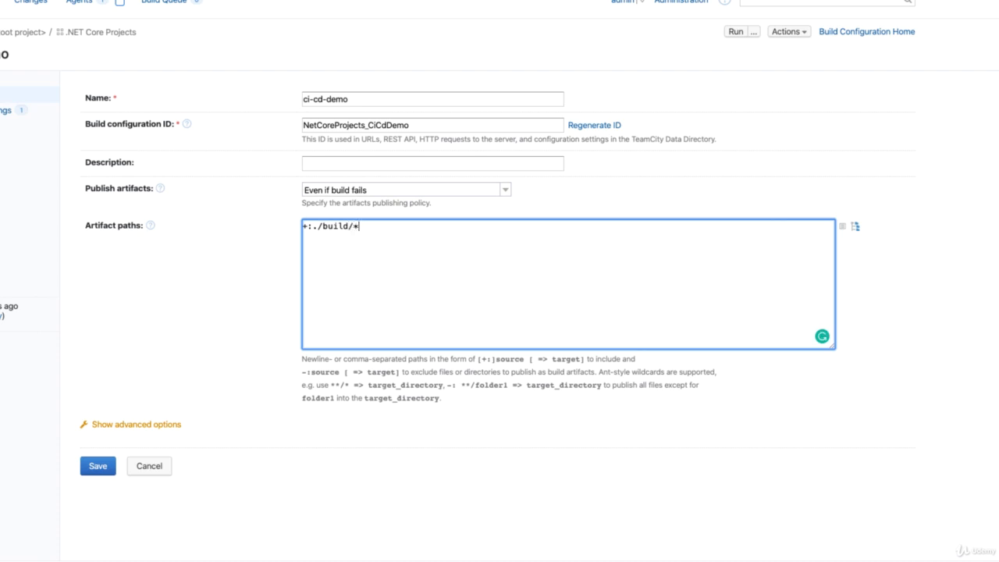
key(Backspace)
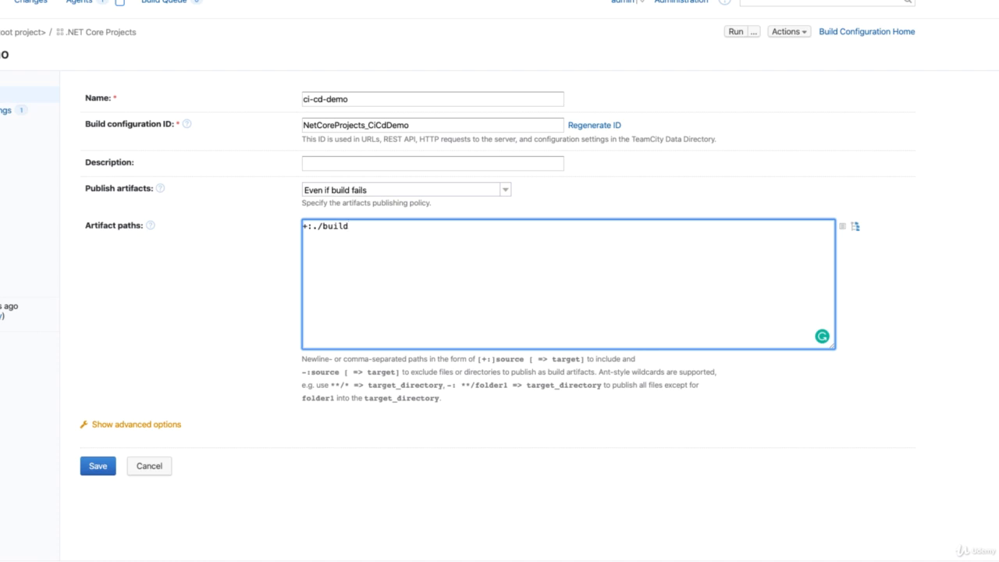
text(=>)
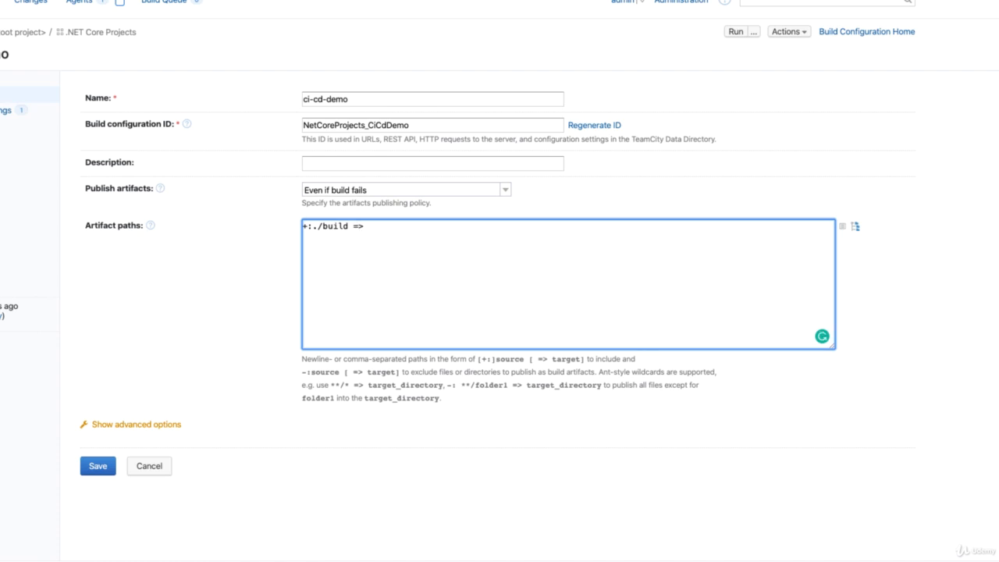
text(ci-cd-dem)
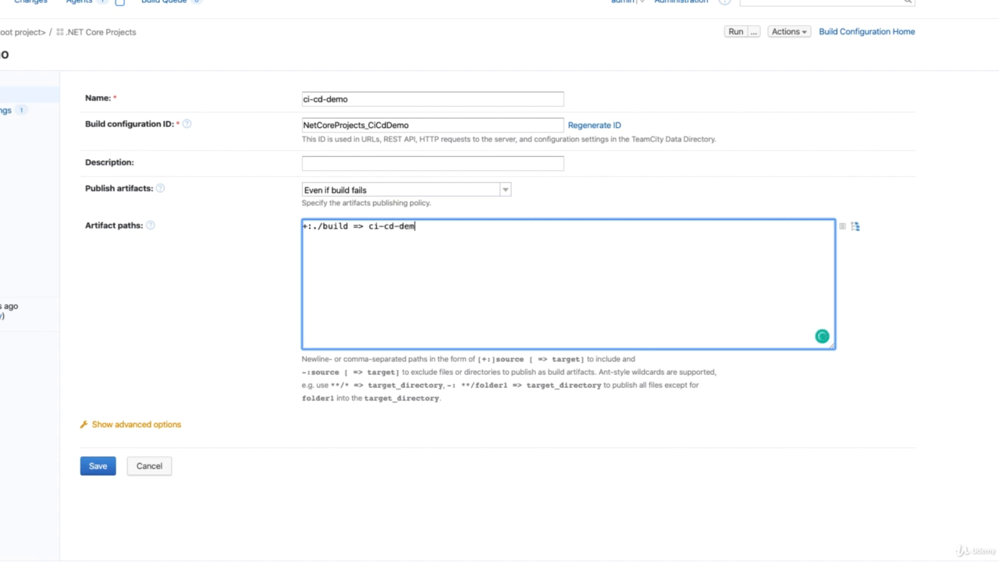
text(-artif)
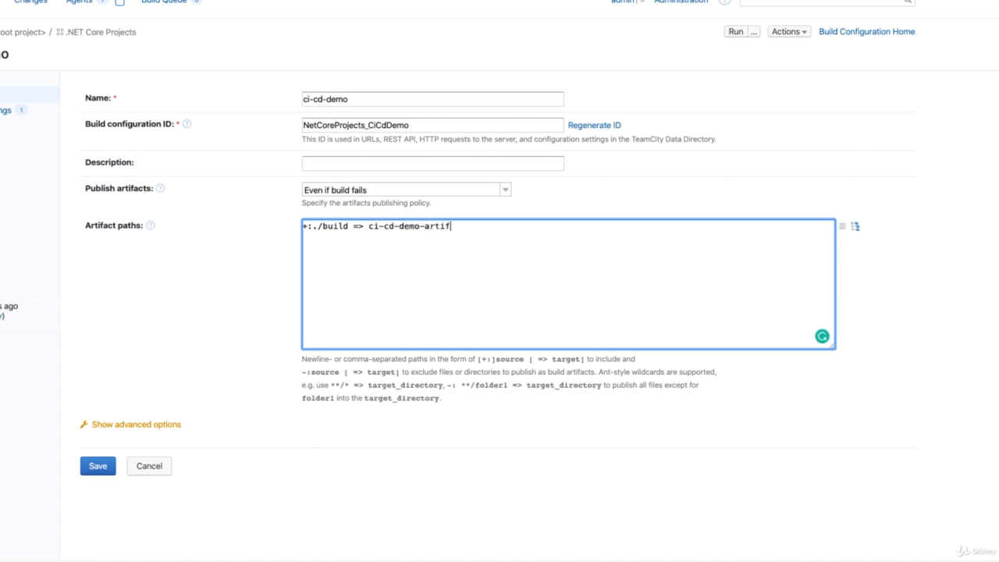
text(act.zip)
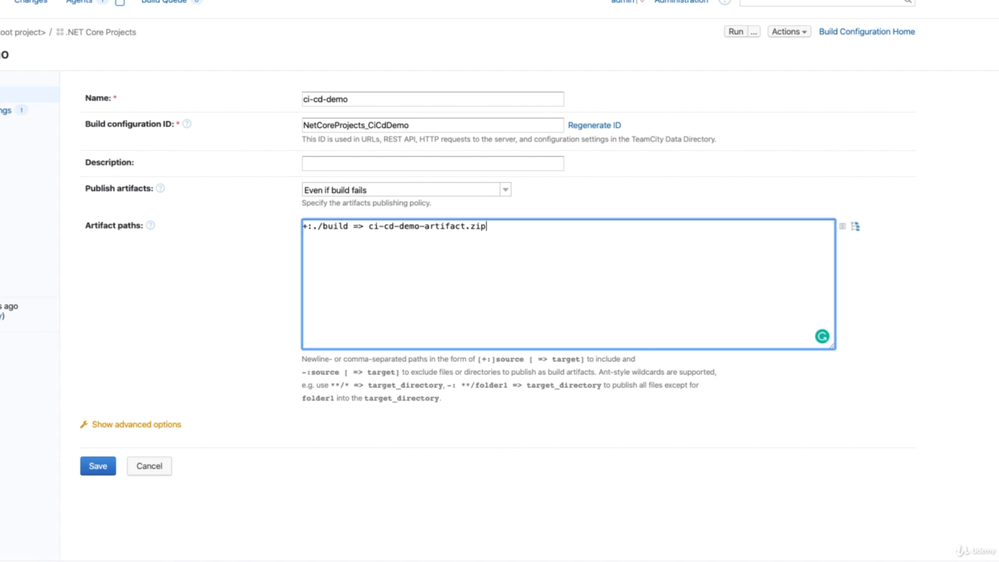
- Save the artifact path and run ci-cd-demo from Projects to get build #4
click(97, 465)
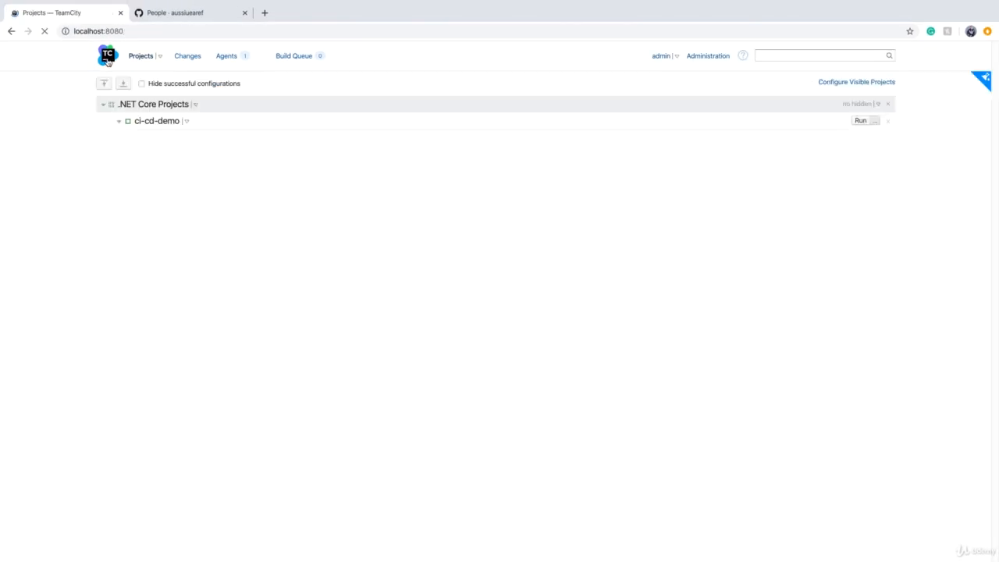
click(862, 120)
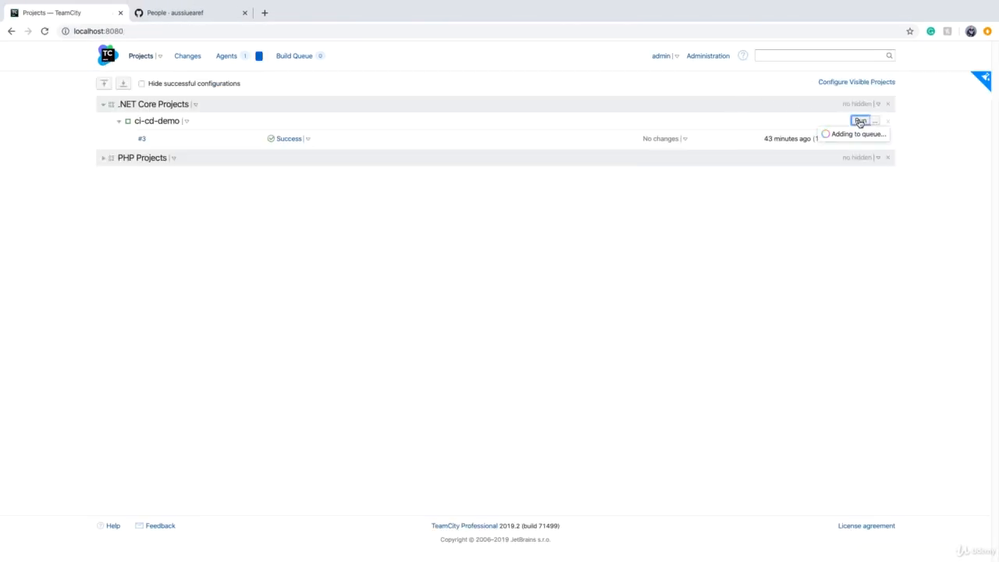
click(861, 121)
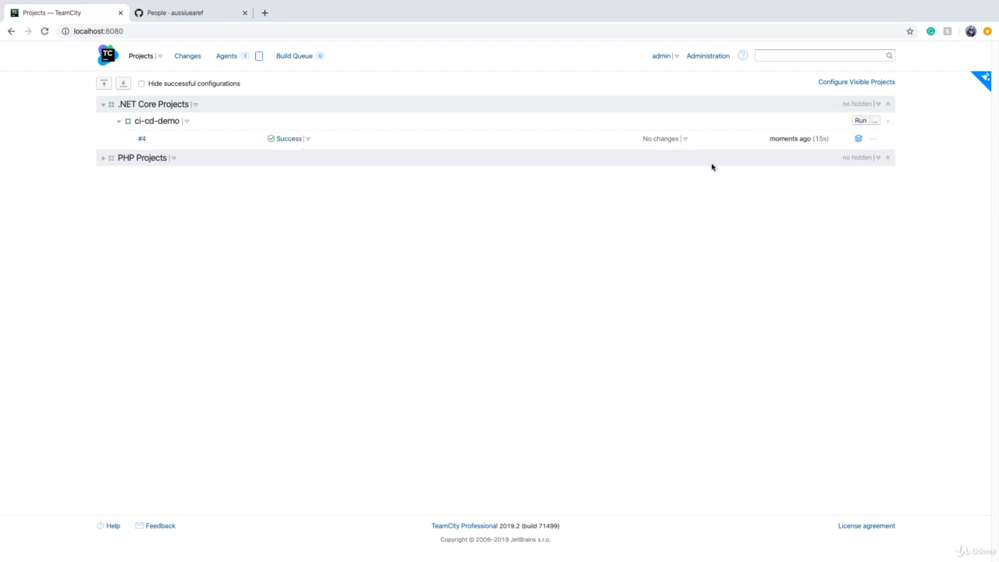
- Browse build #4's artifacts and download ci-cd-demo-artifact.zip (993 KB)
click(859, 137)
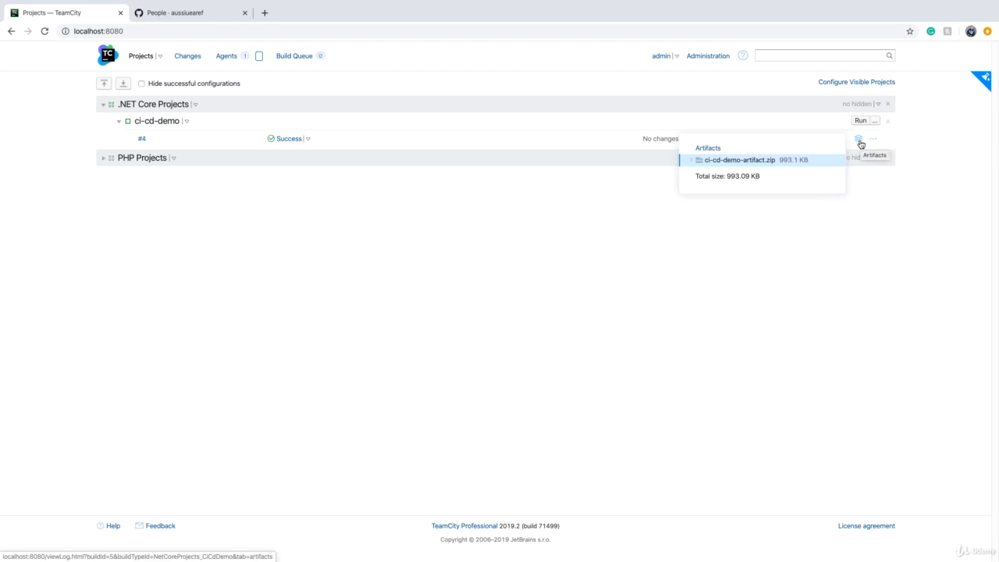
mouse_move(762, 170)
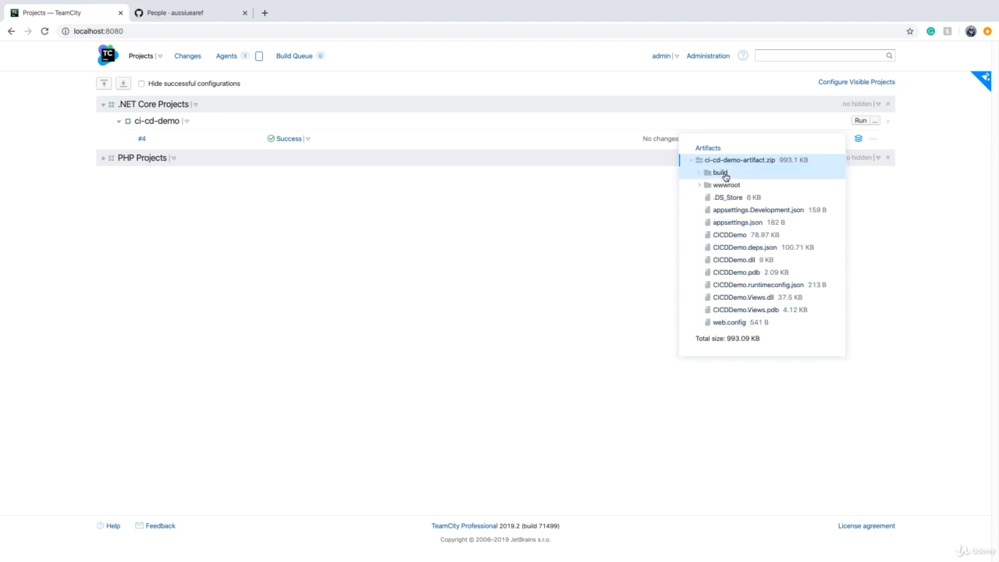
mouse_move(734, 309)
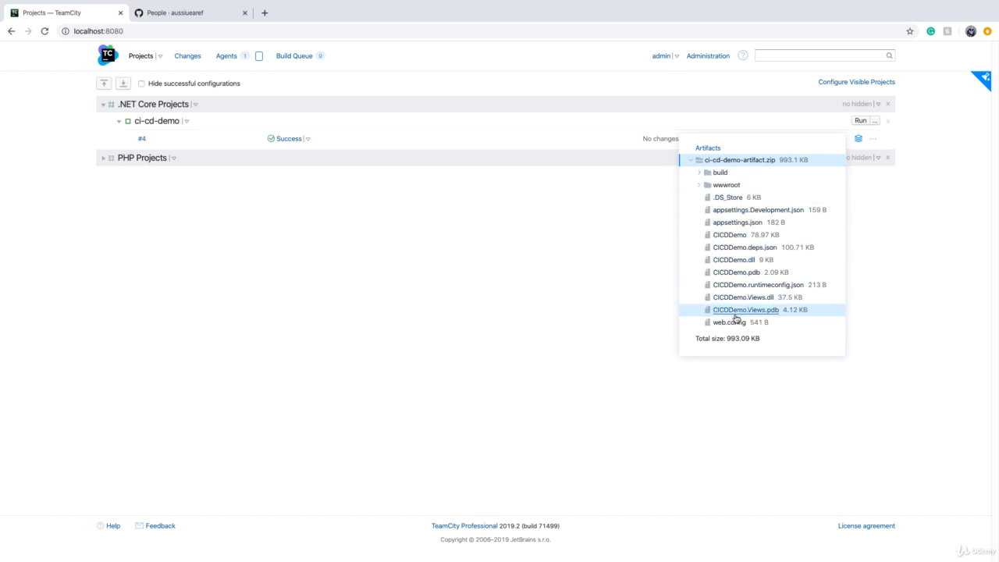
click(746, 309)
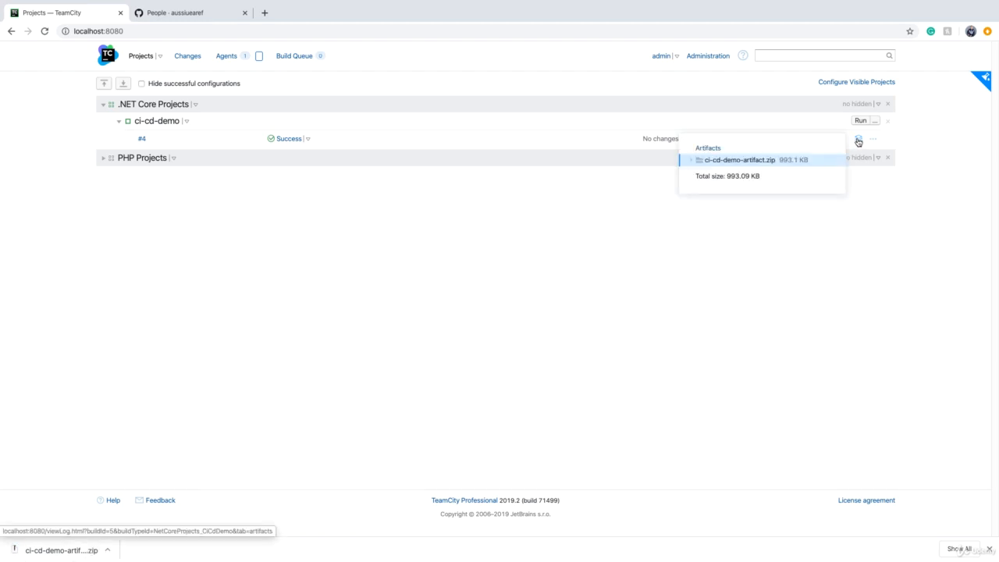
mouse_move(858, 141)
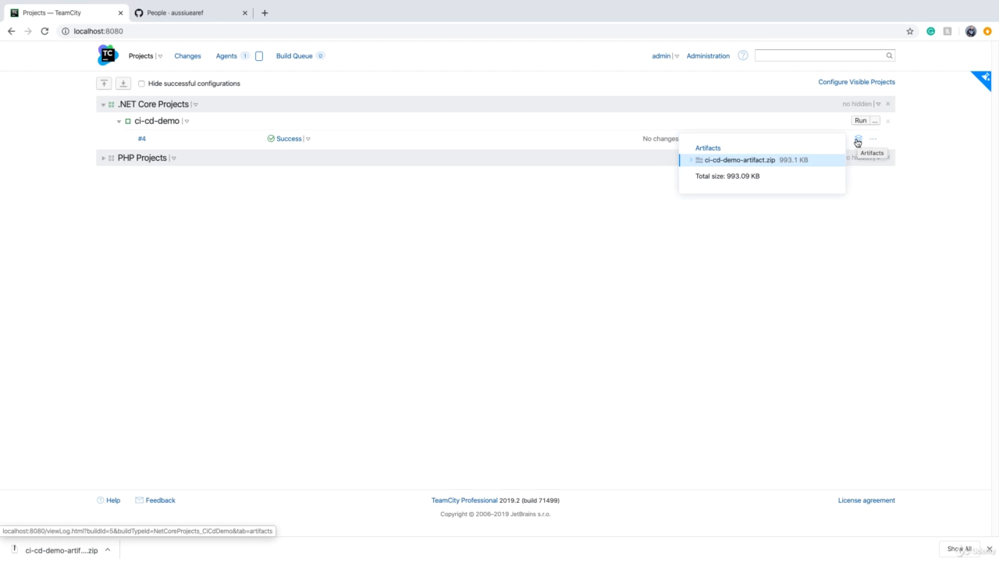
mouse_move(861, 224)
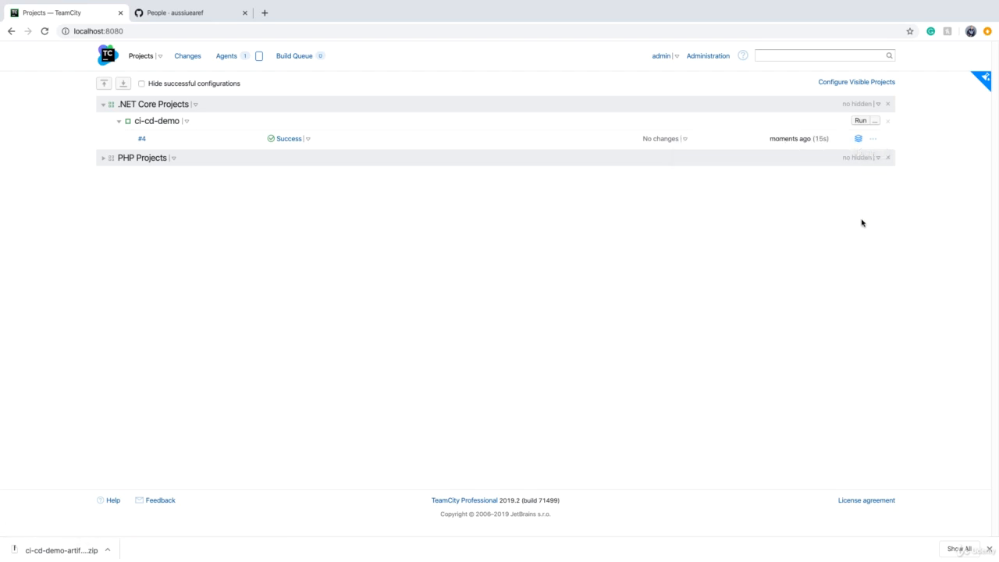
mouse_move(858, 137)
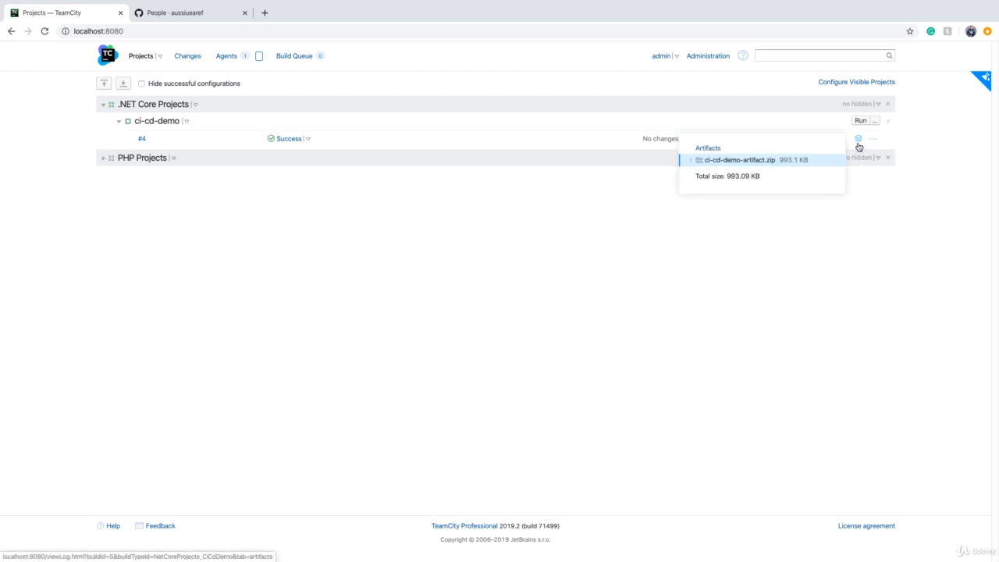
mouse_move(858, 144)
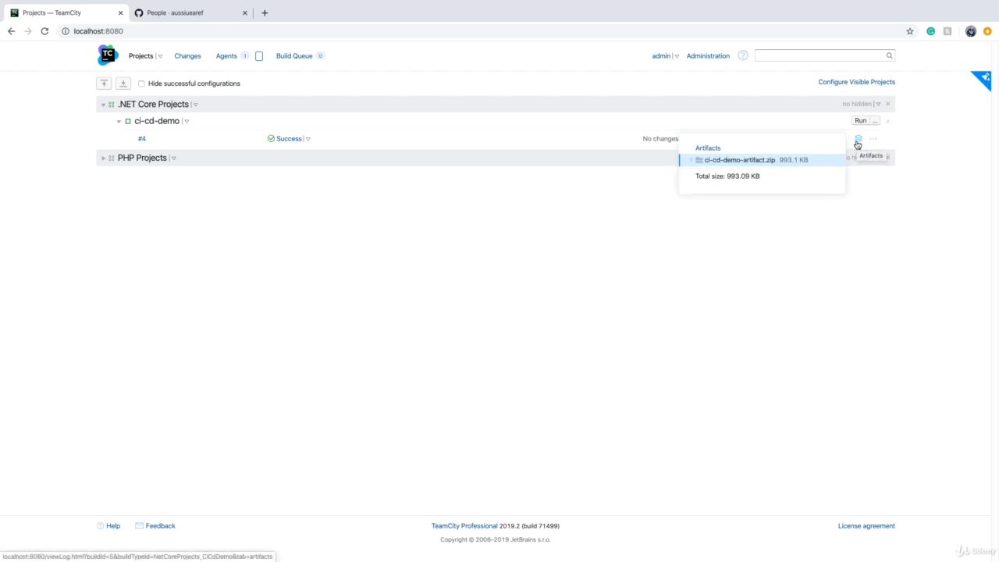